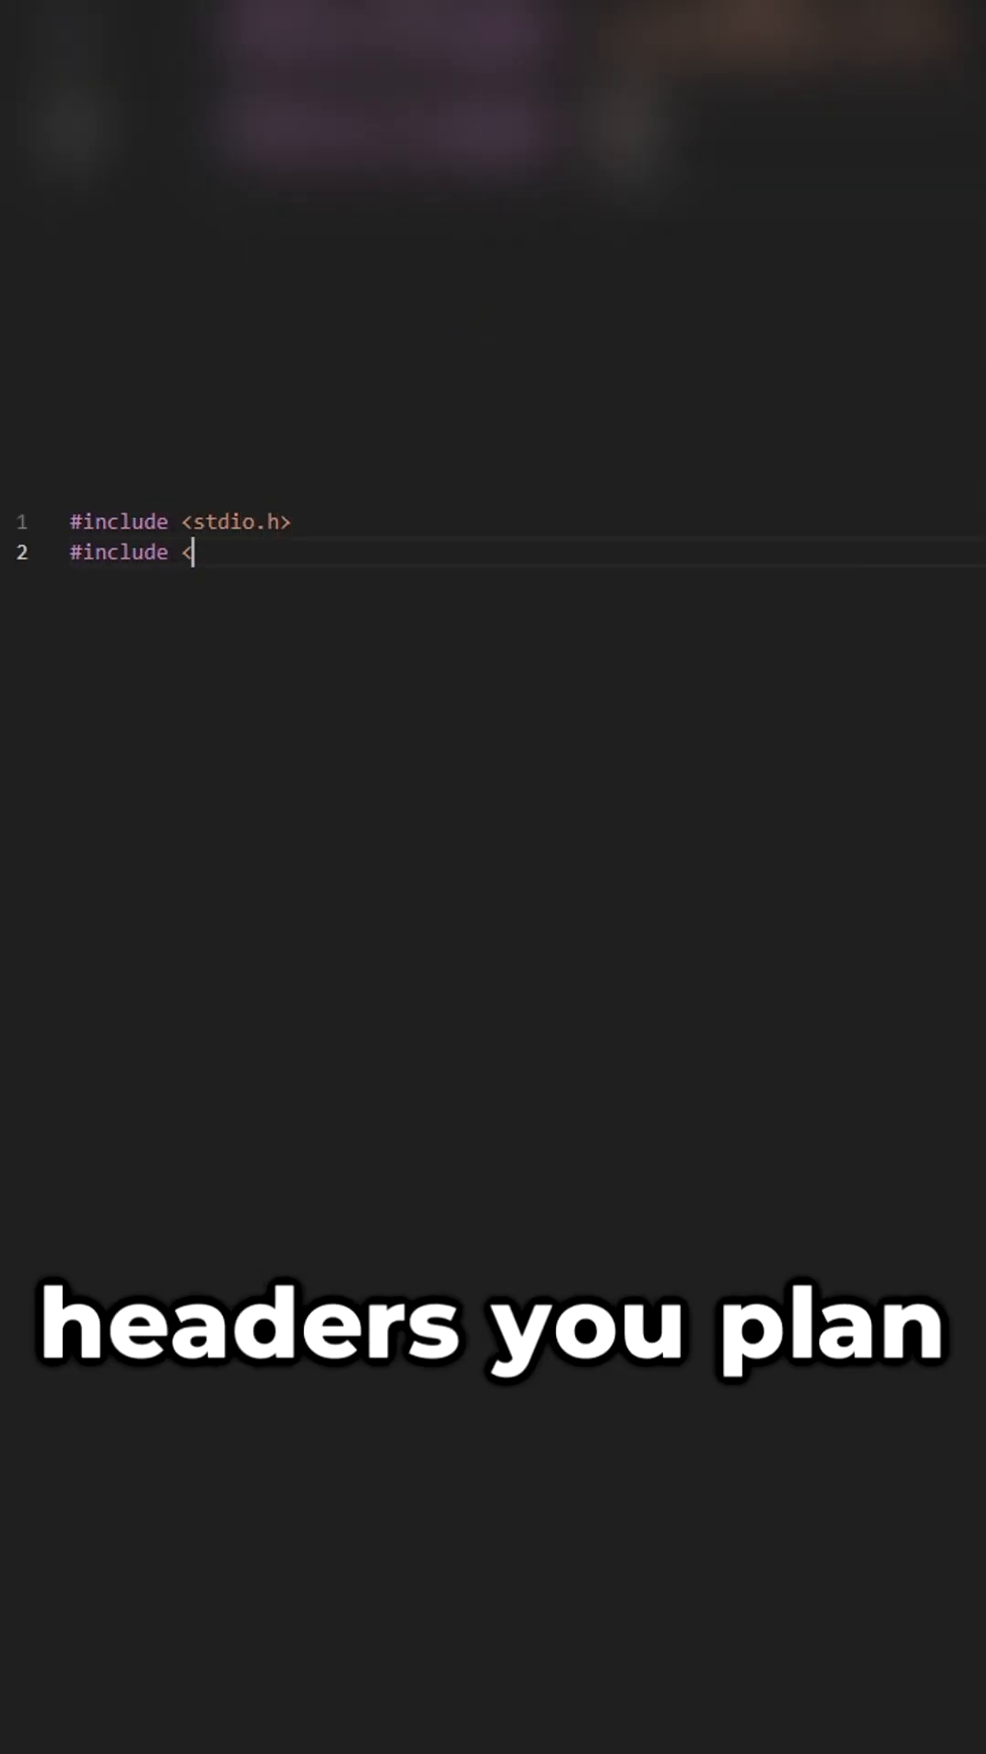
pyautogui.write('stdlib.h>')
pyautogui.write('int main() {')
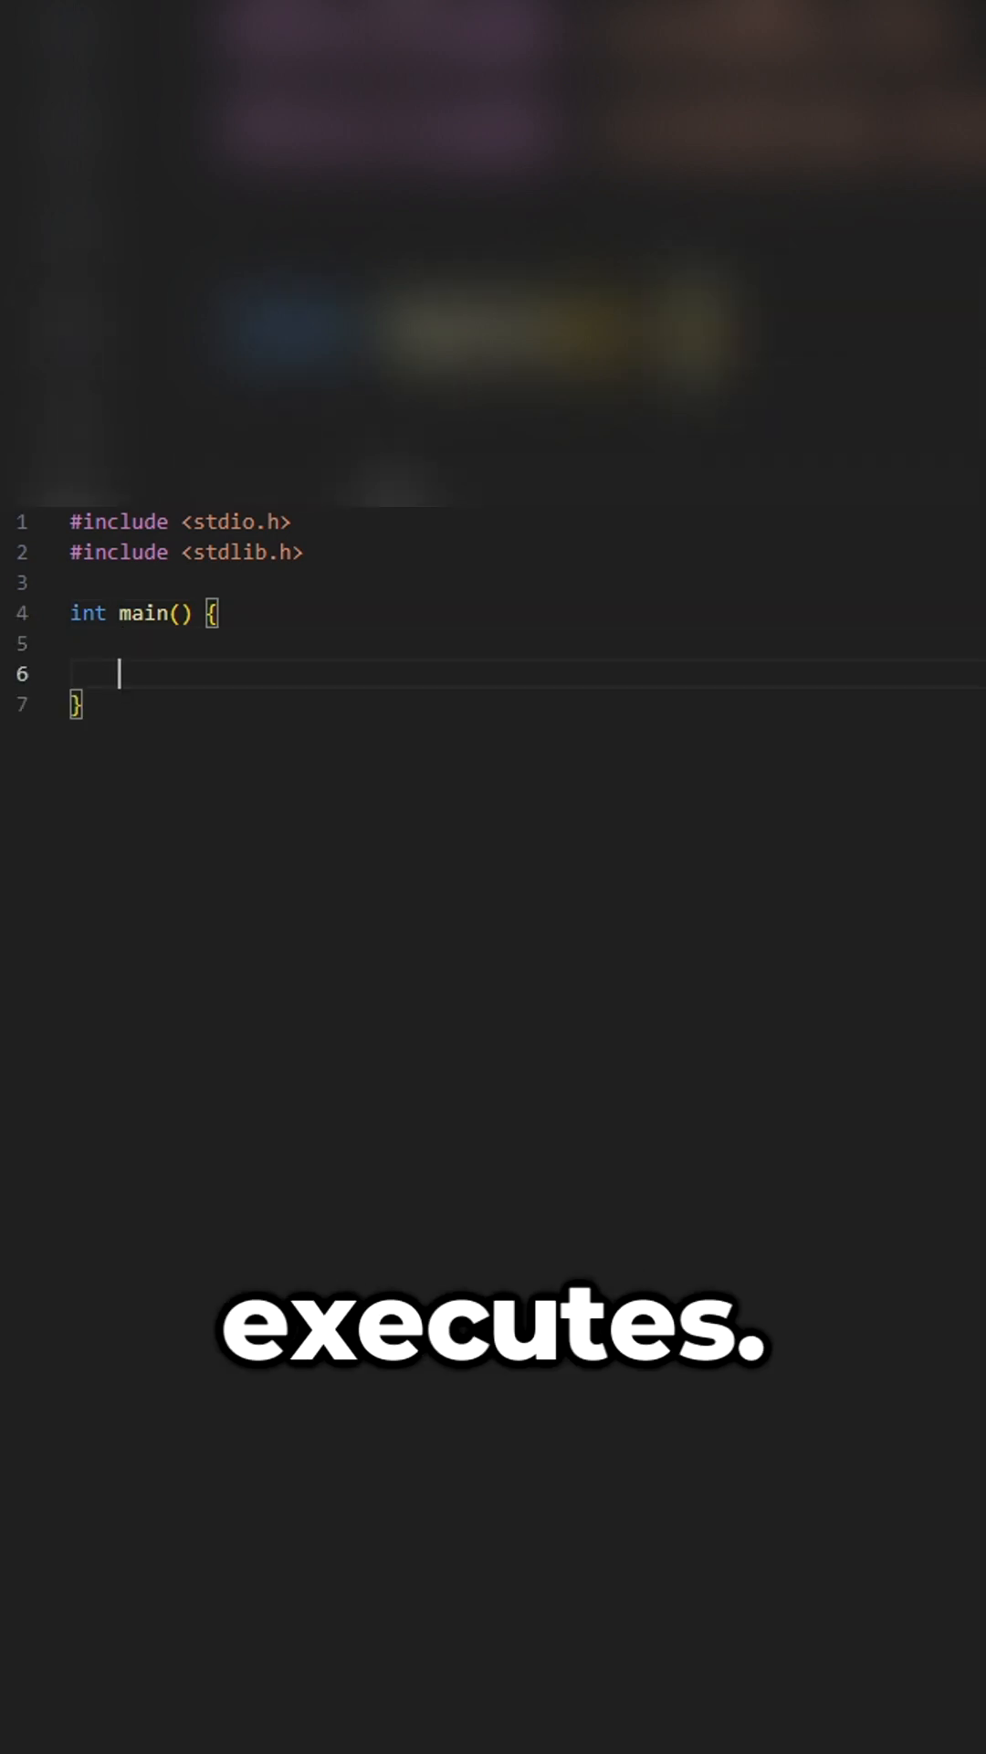
pyautogui.write('return 0;')
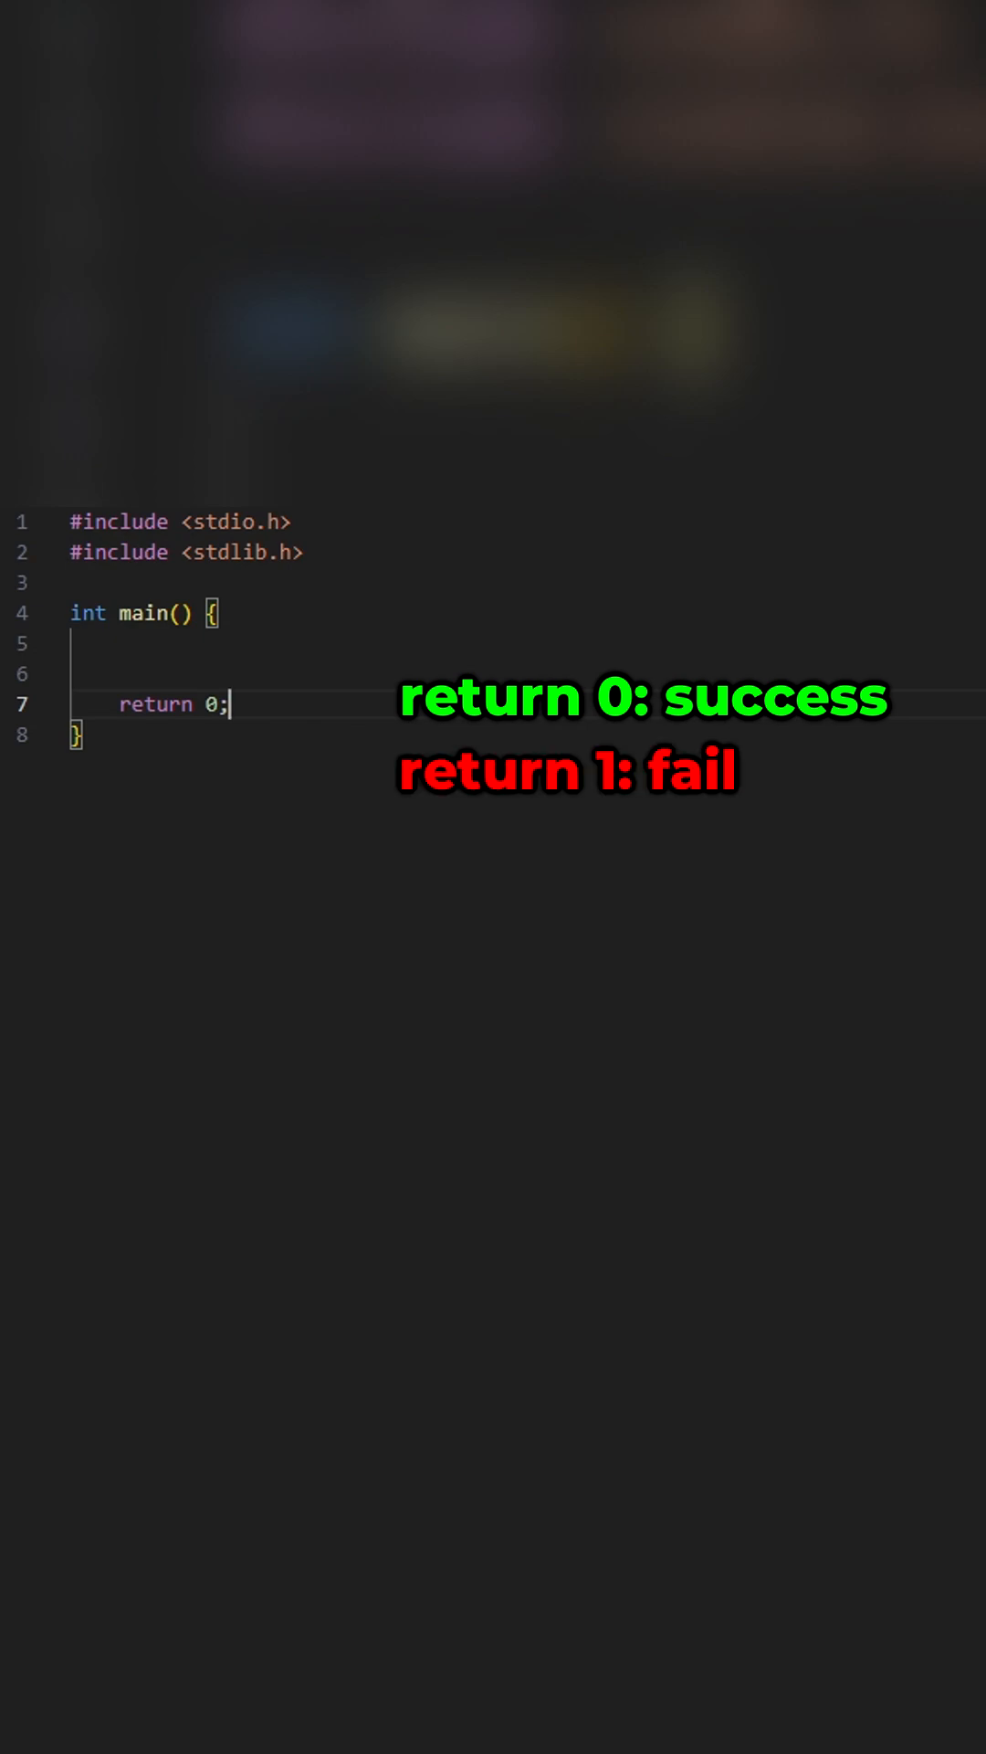
pyautogui.write('int x = 5;')
pyautogui.click(493, 581)
pyautogui.write('#')
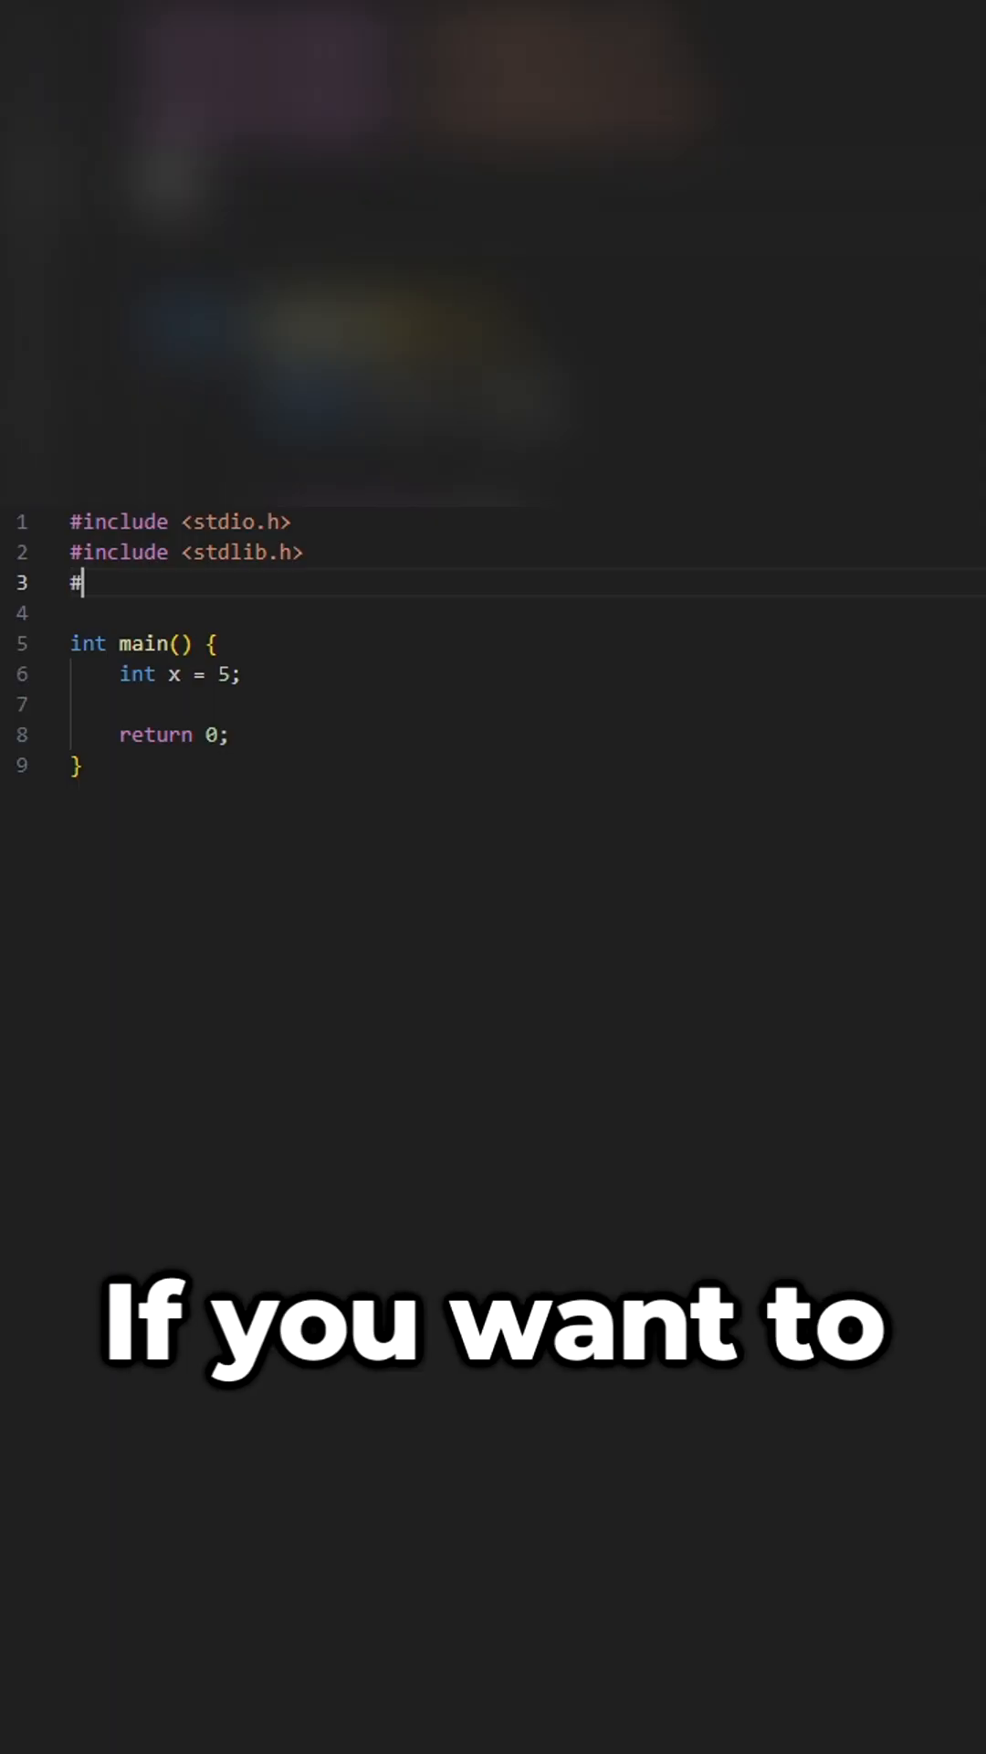
pyautogui.write('include <std')
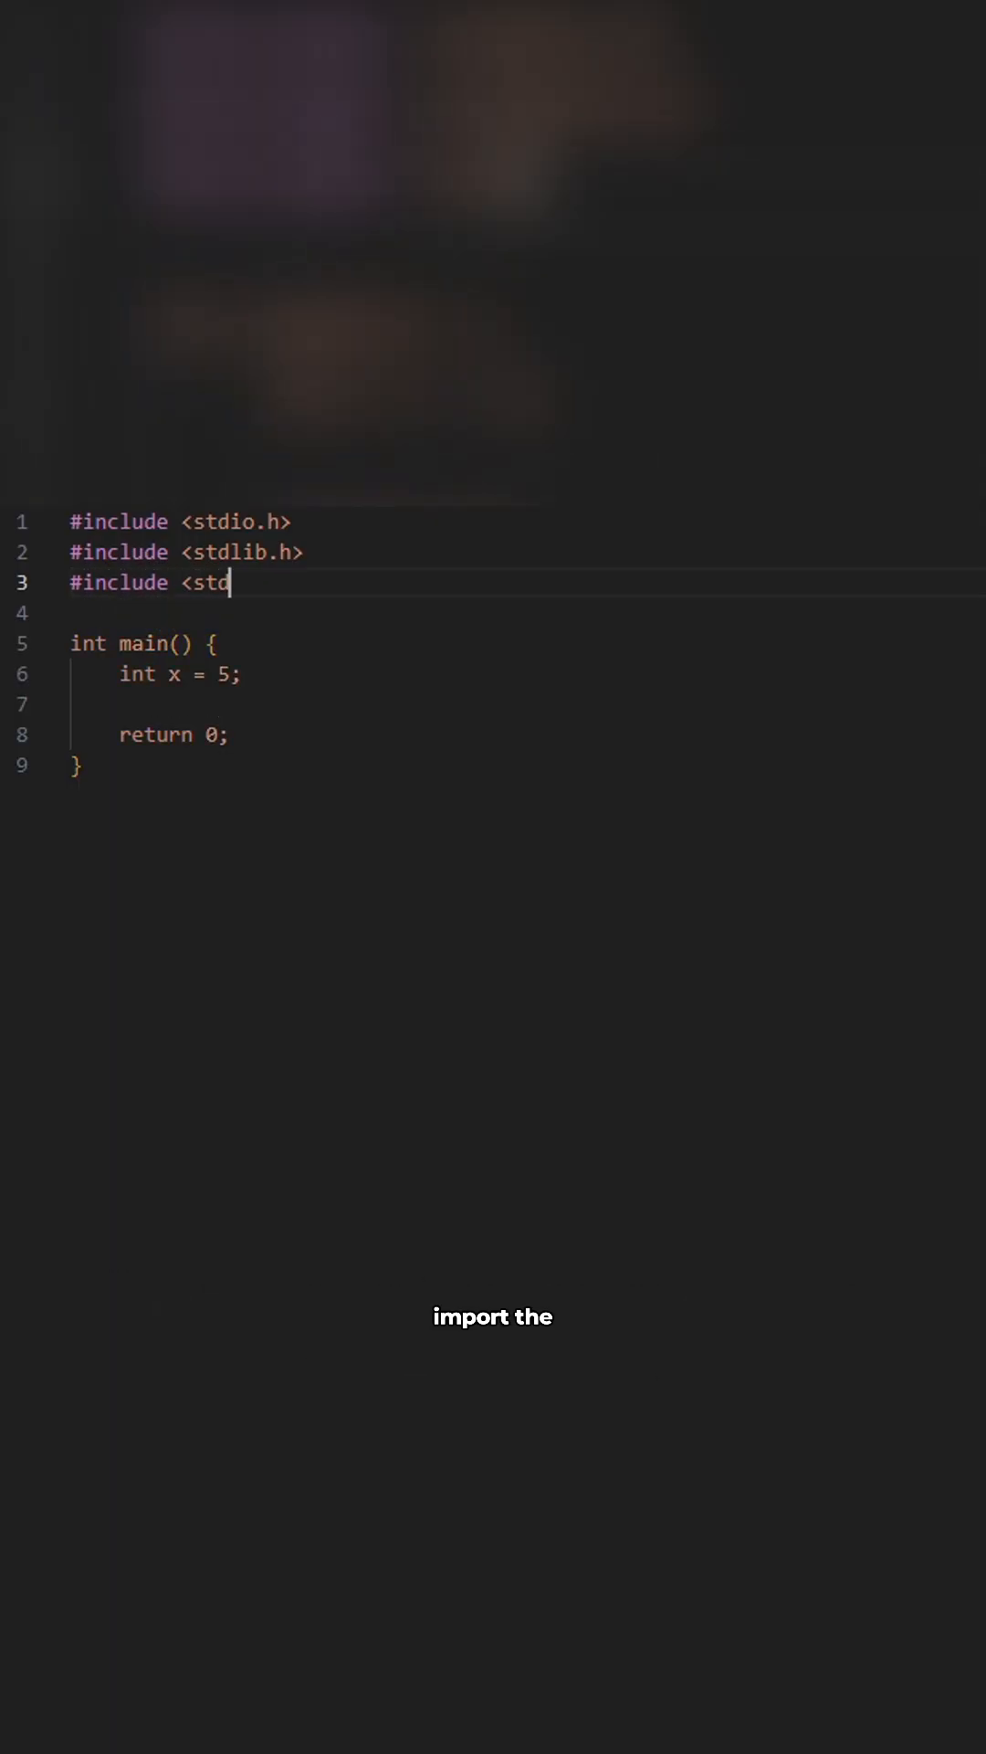
pyautogui.write('bool.h>')
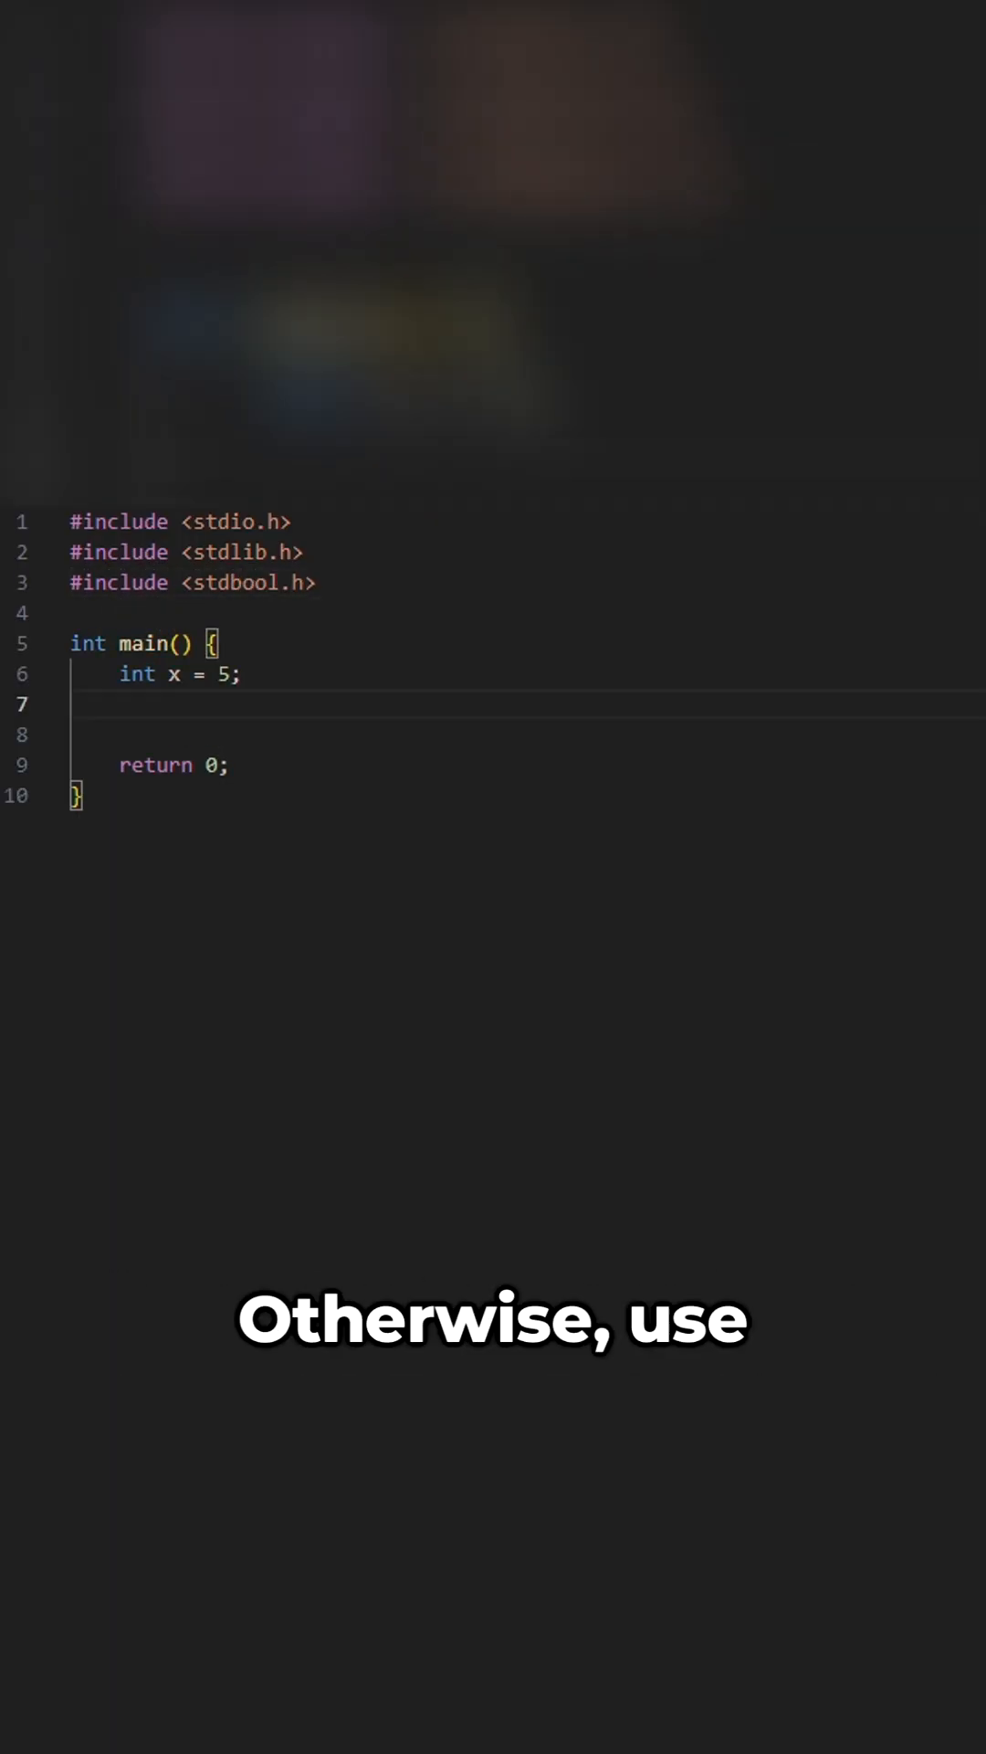
pyautogui.write('bool val = true')
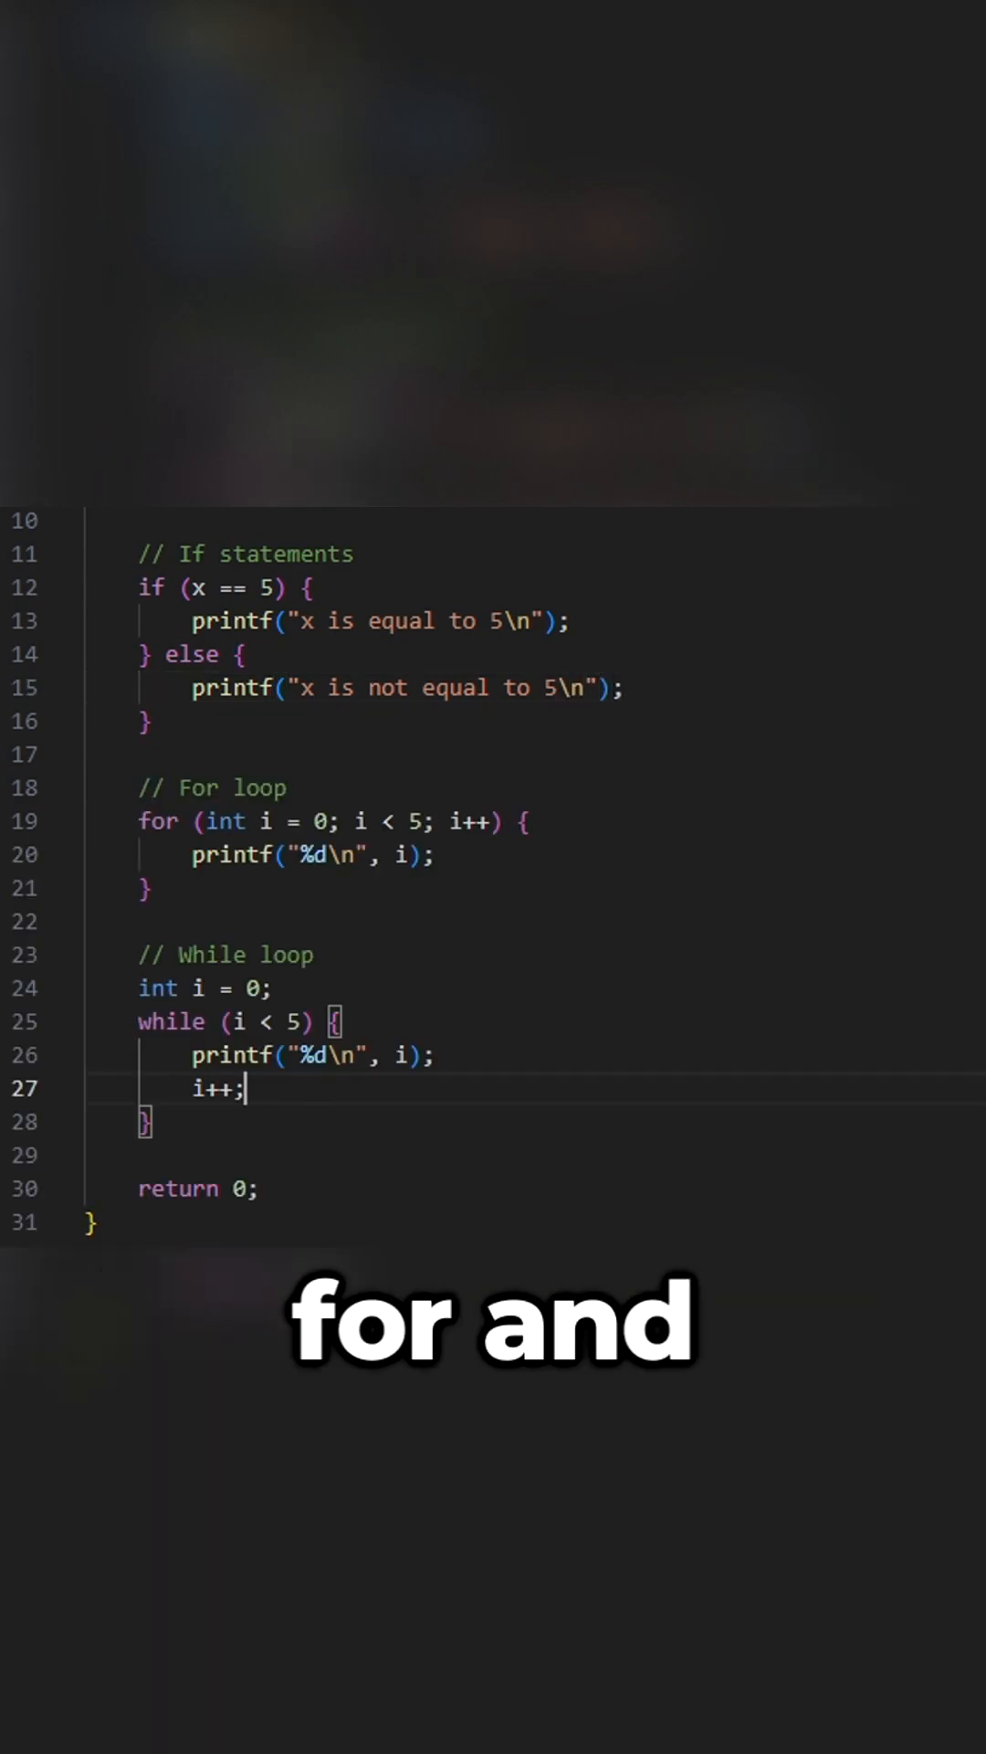
pyautogui.scroll(-3)
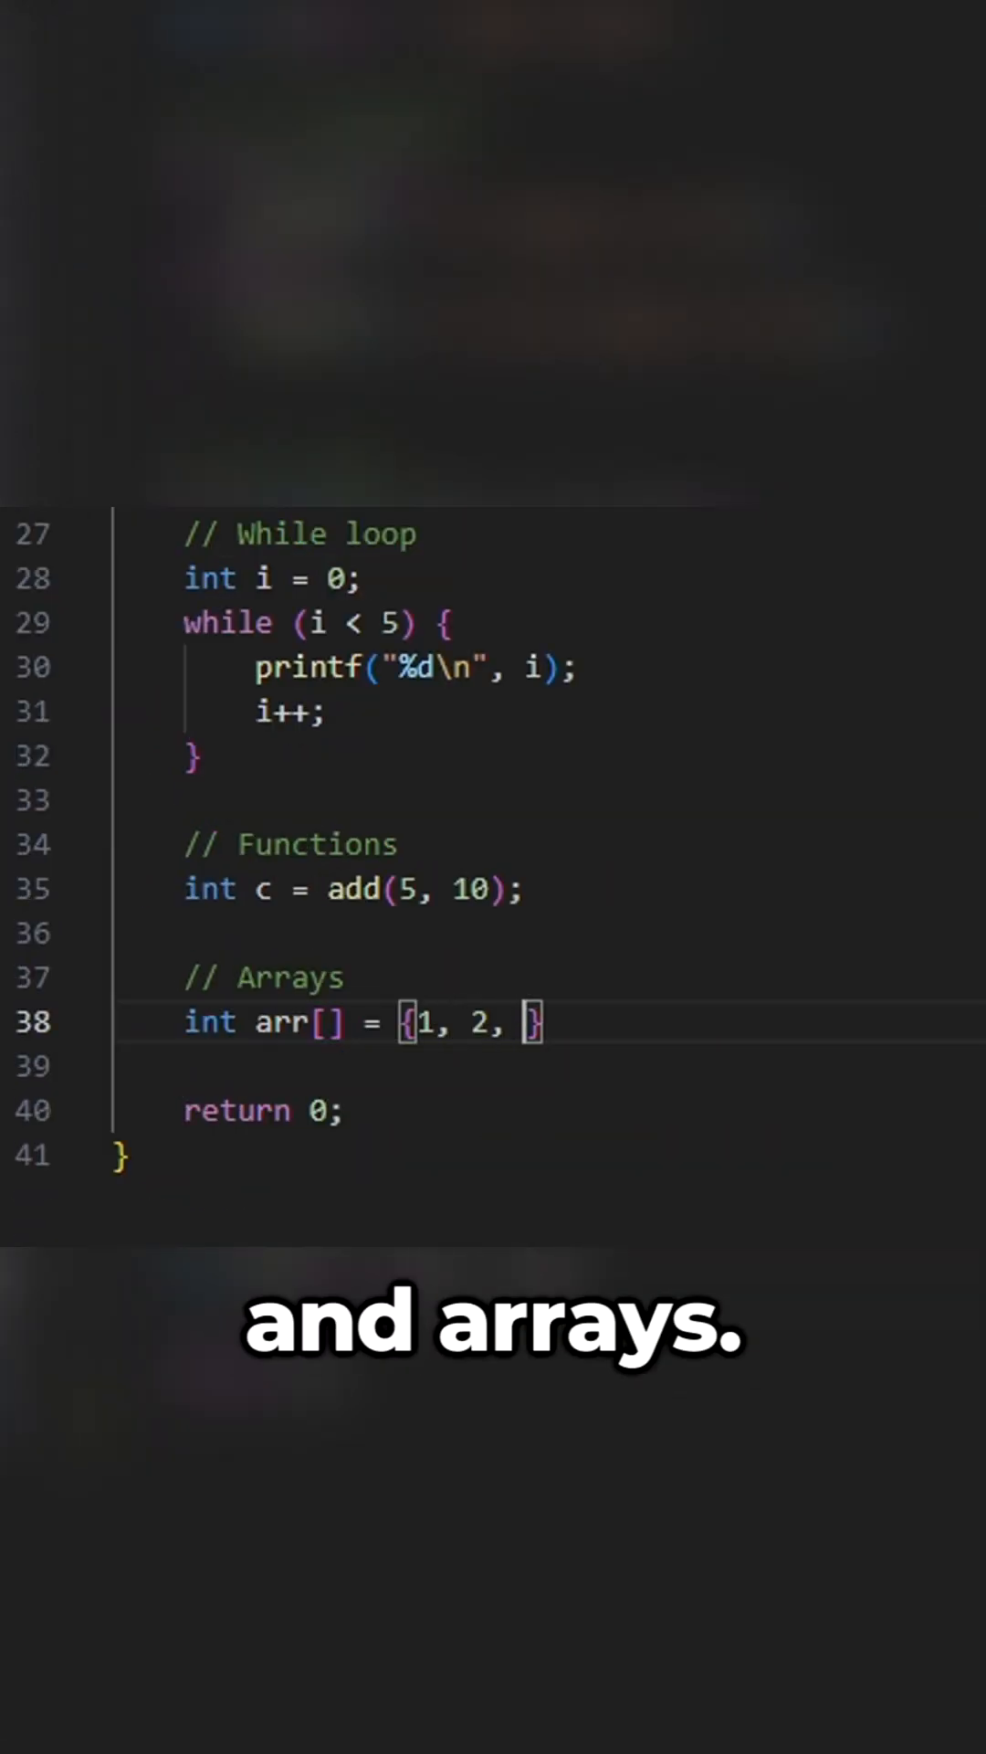